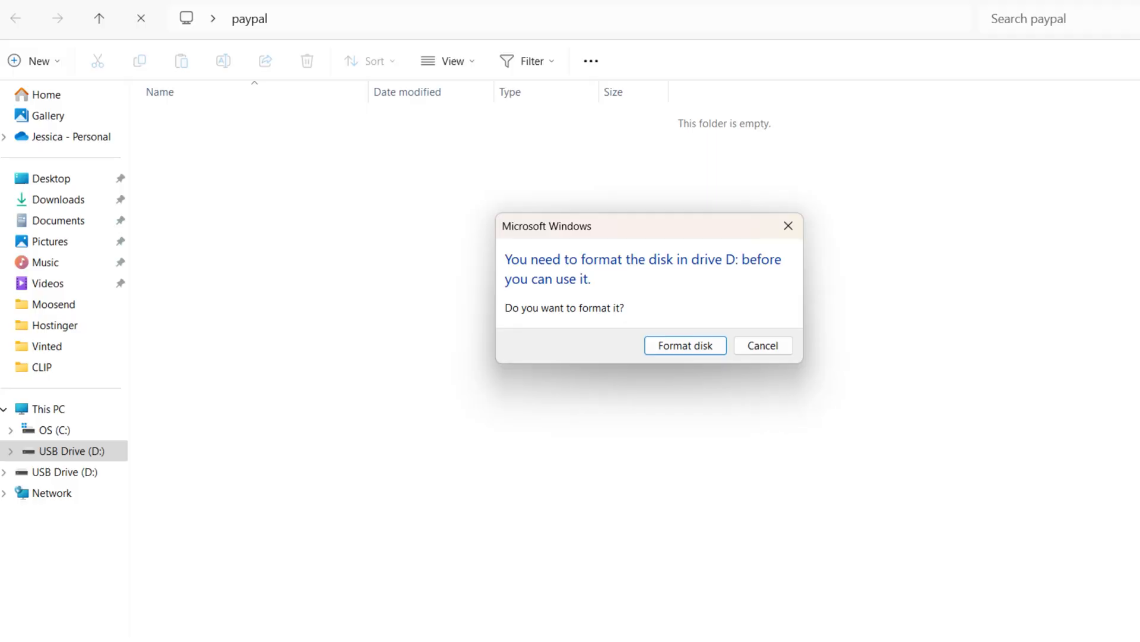
Step: Cancel the prompt to format USB drive D:
left_click(762, 344)
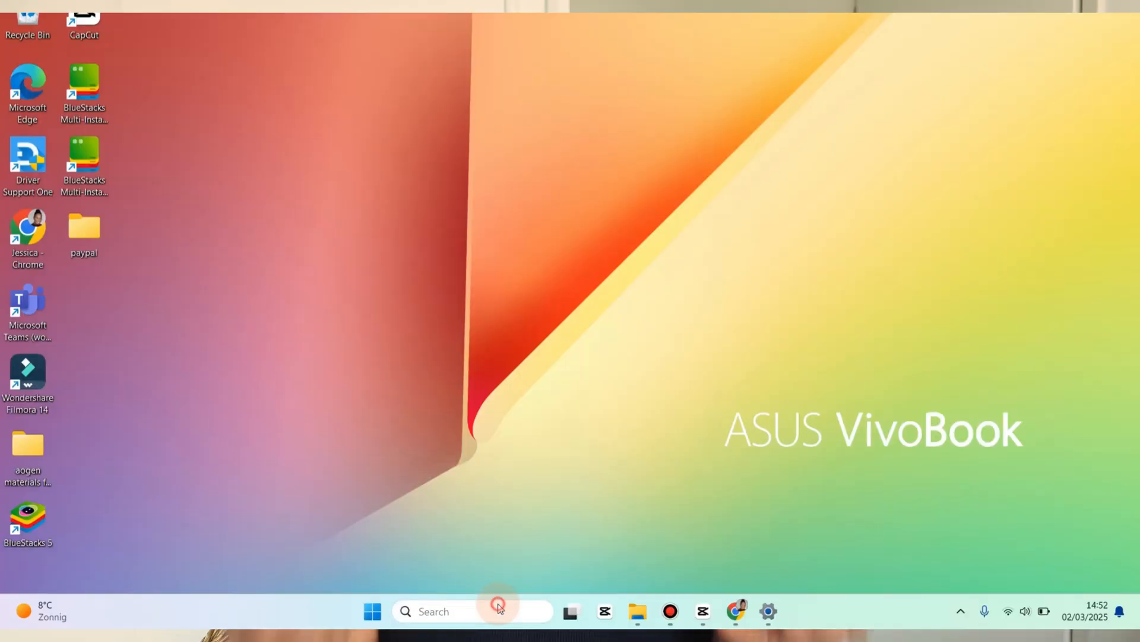
Step: Search for 'cmd' and launch Command Prompt from the results
type("cm")
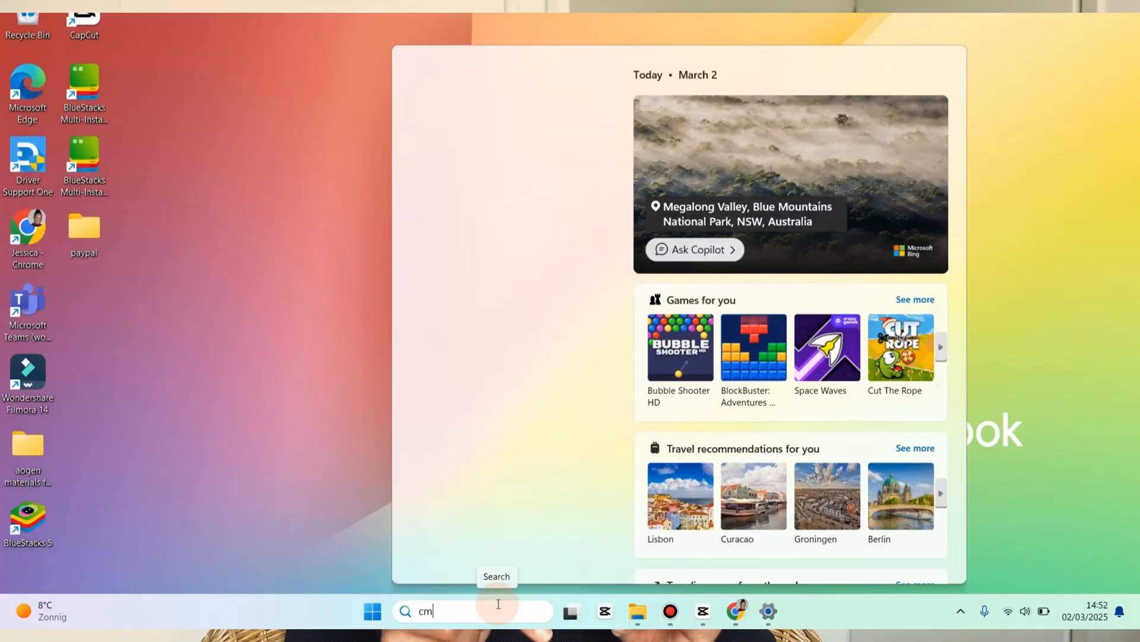
type("m")
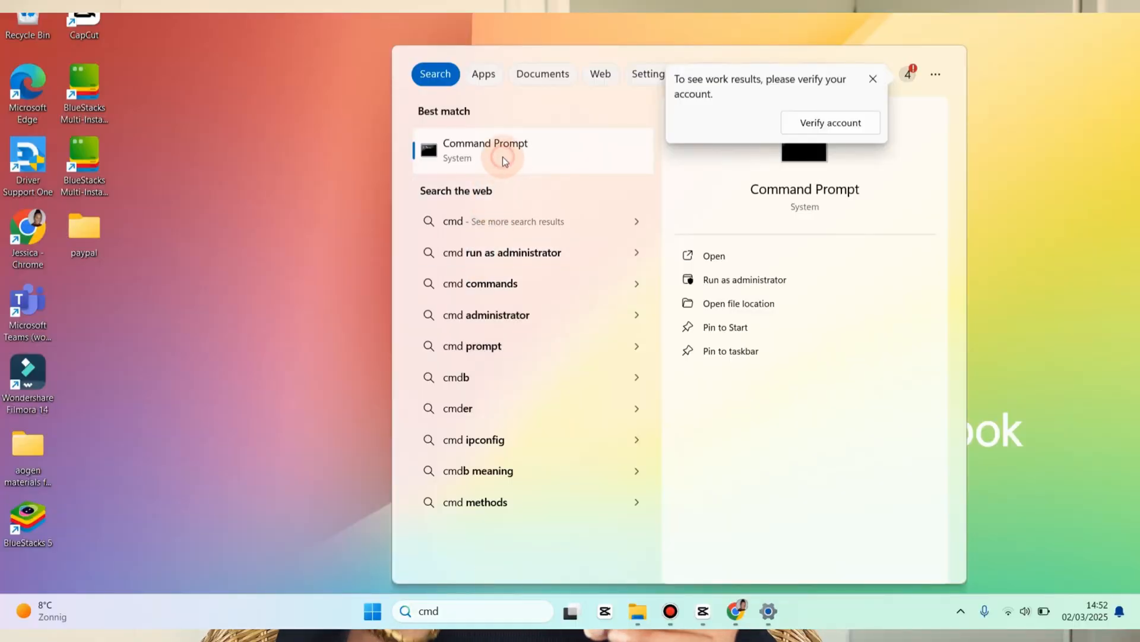
left_click(485, 150)
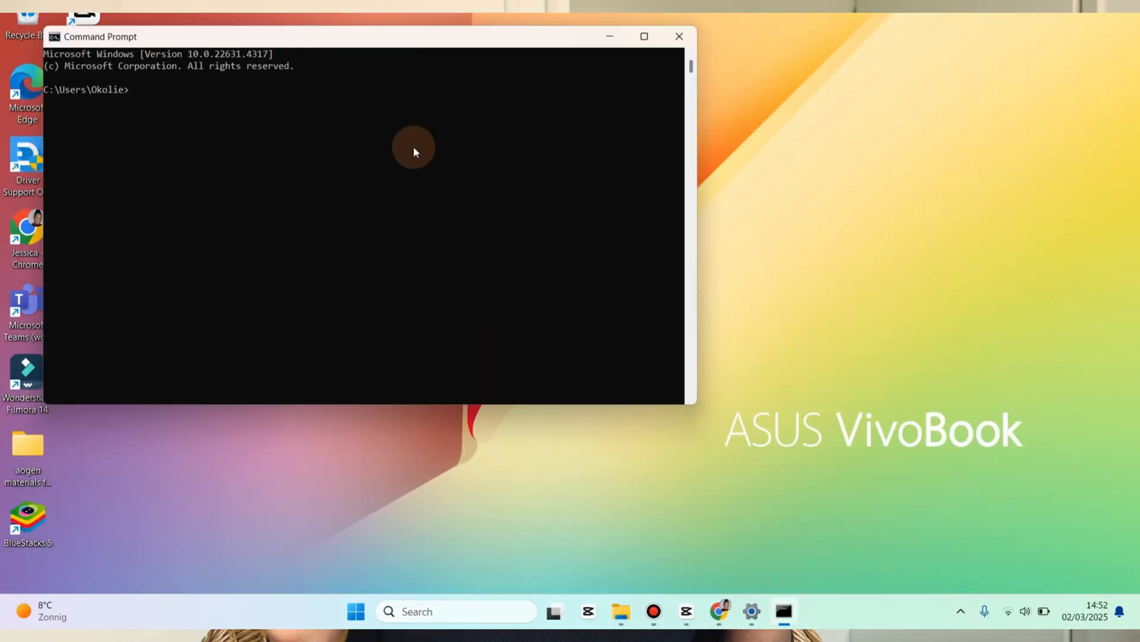
Step: Run chkdsk D: /f to check and repair drive D:
type("chkdsk D: /f")
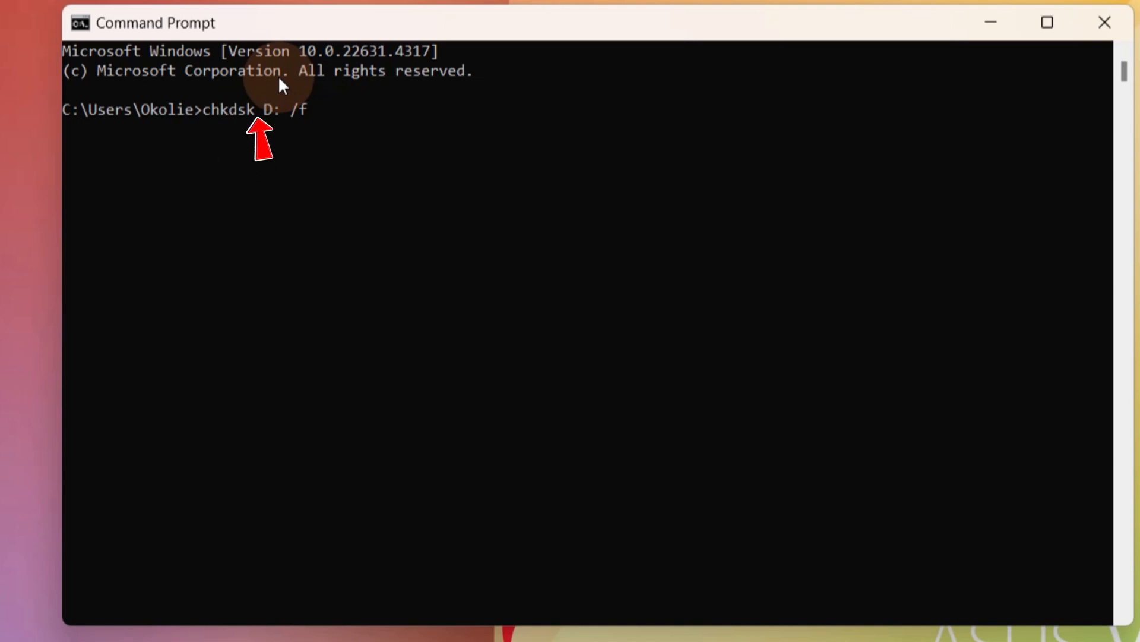
left_click(50, 408)
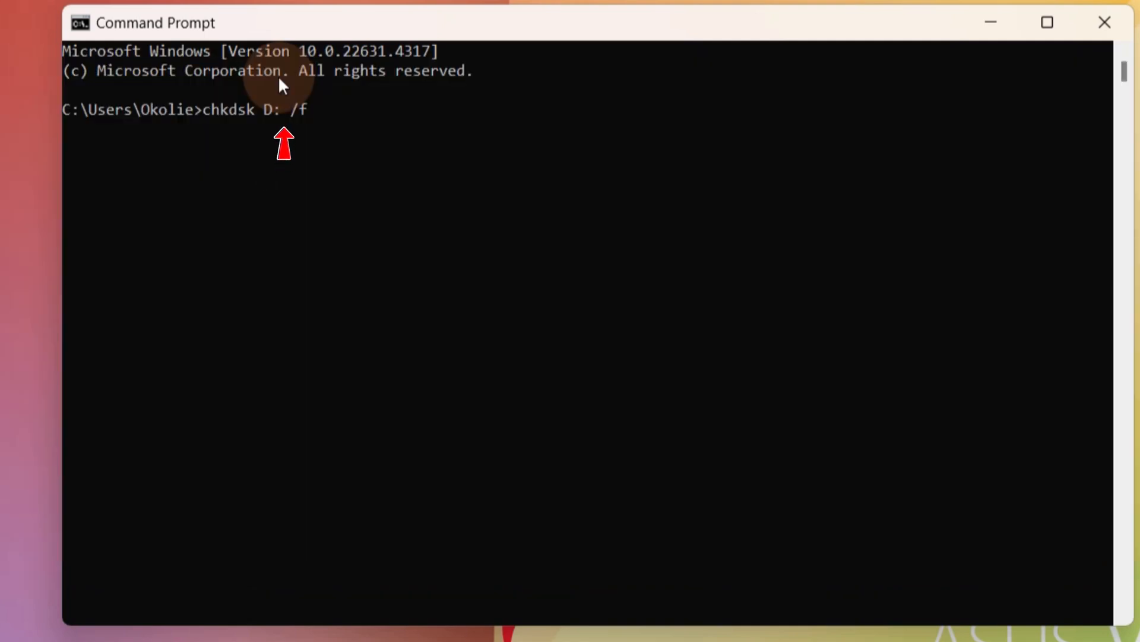
key("Enter")
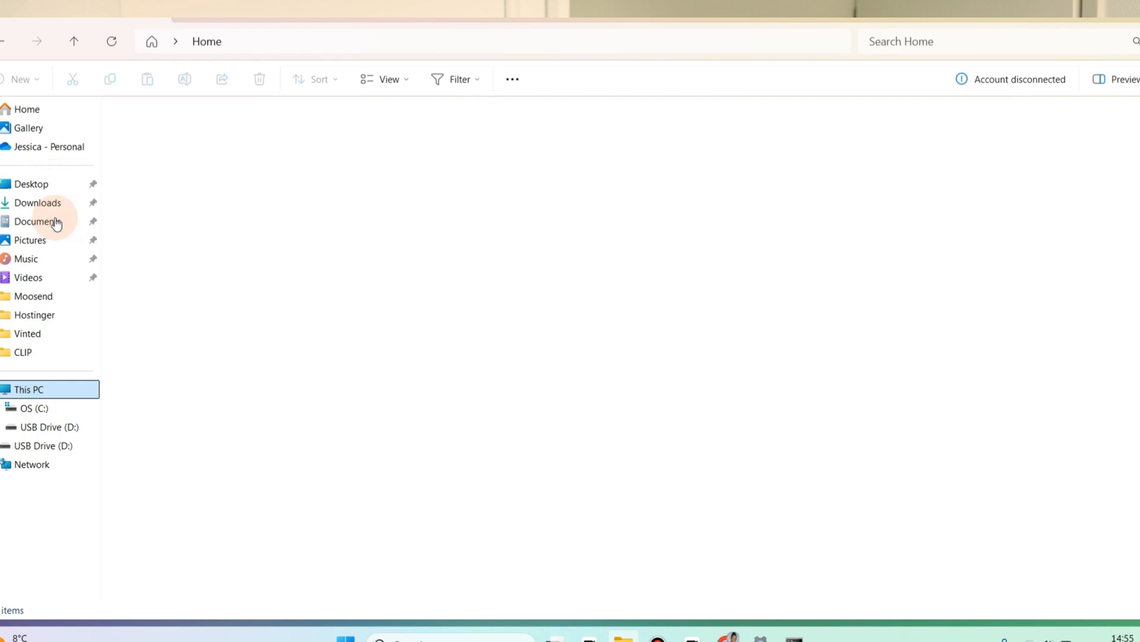
Step: Open USB Drive (D:) from This PC to view its folders and MP4 files
left_click(29, 389)
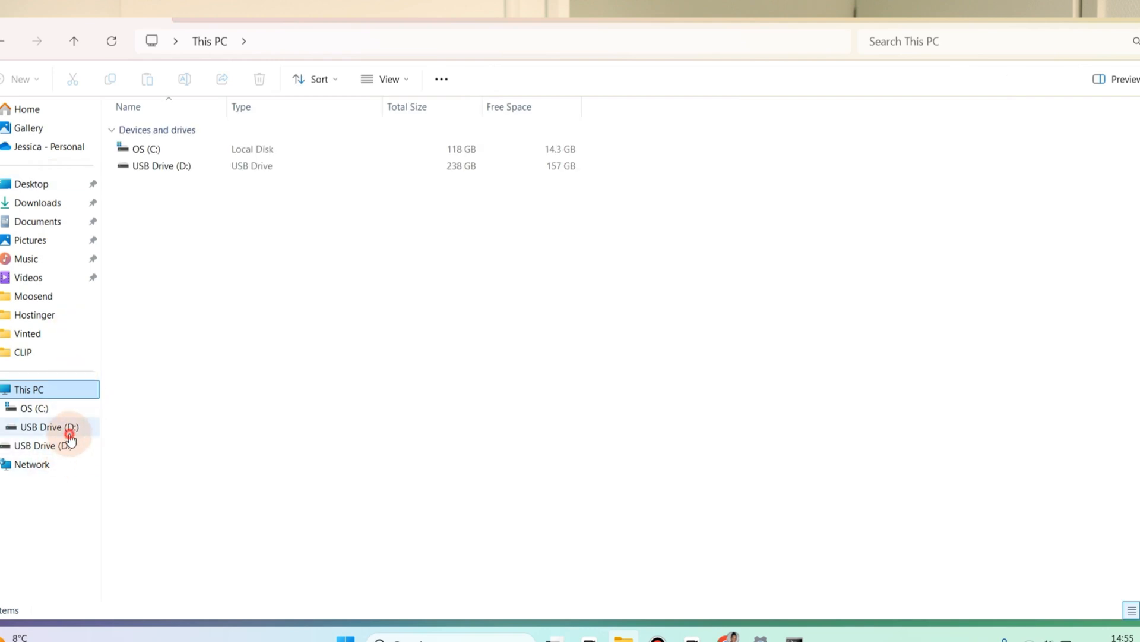
left_click(48, 427)
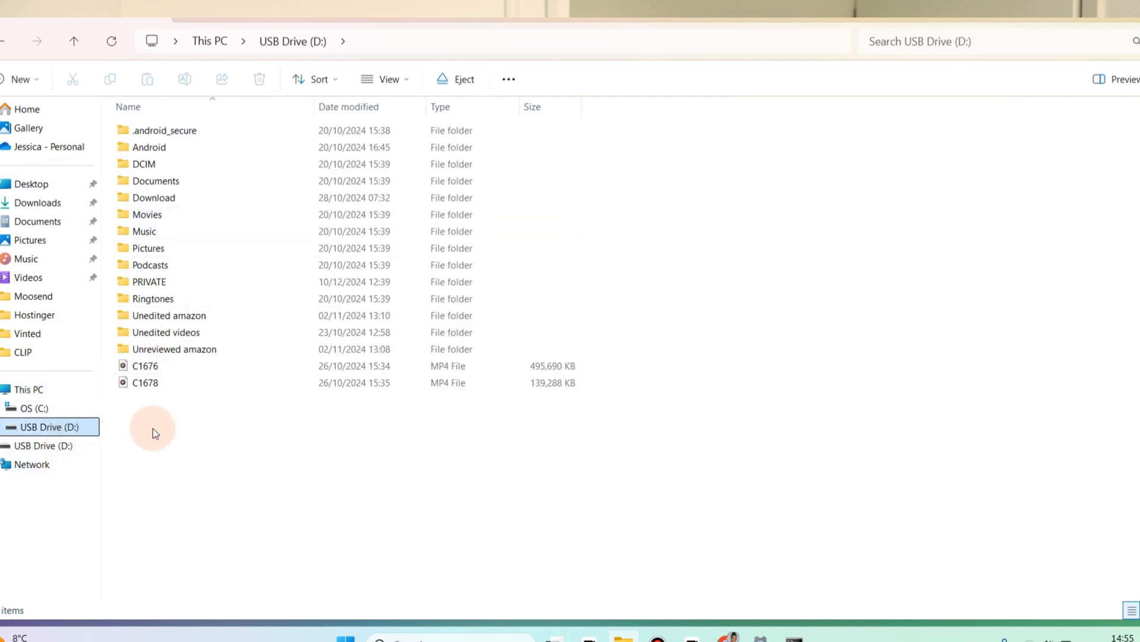